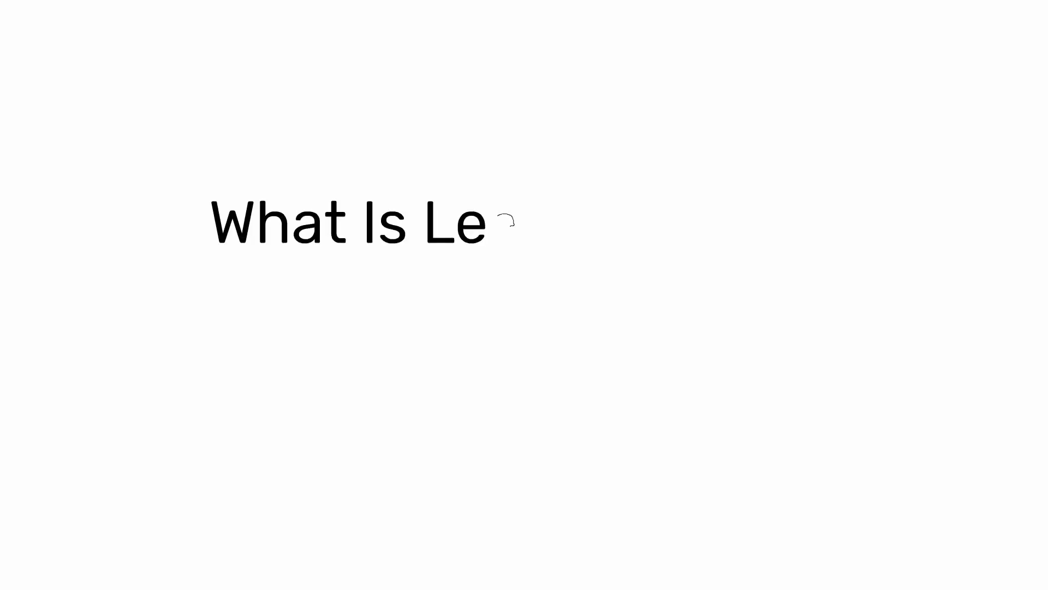
pyautogui.write('an Six Sign')
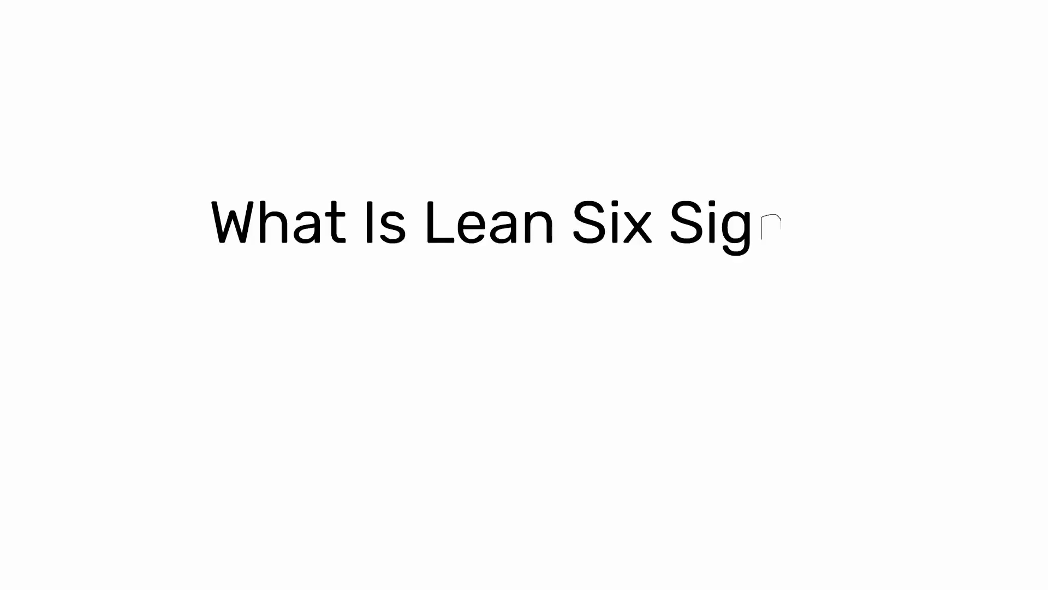
pyautogui.write('ma')
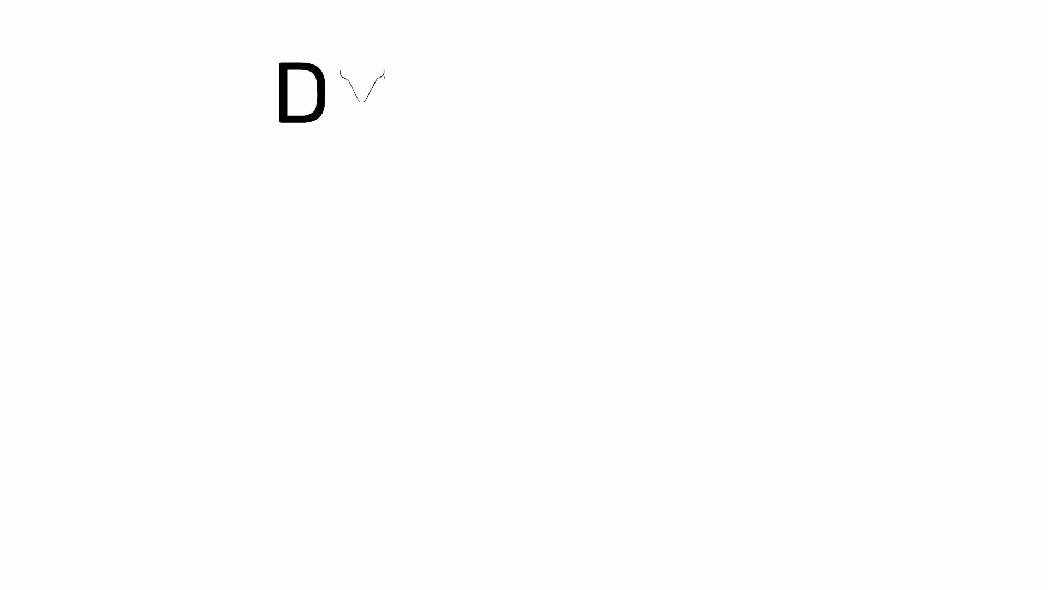
pyautogui.write('MAIC C')
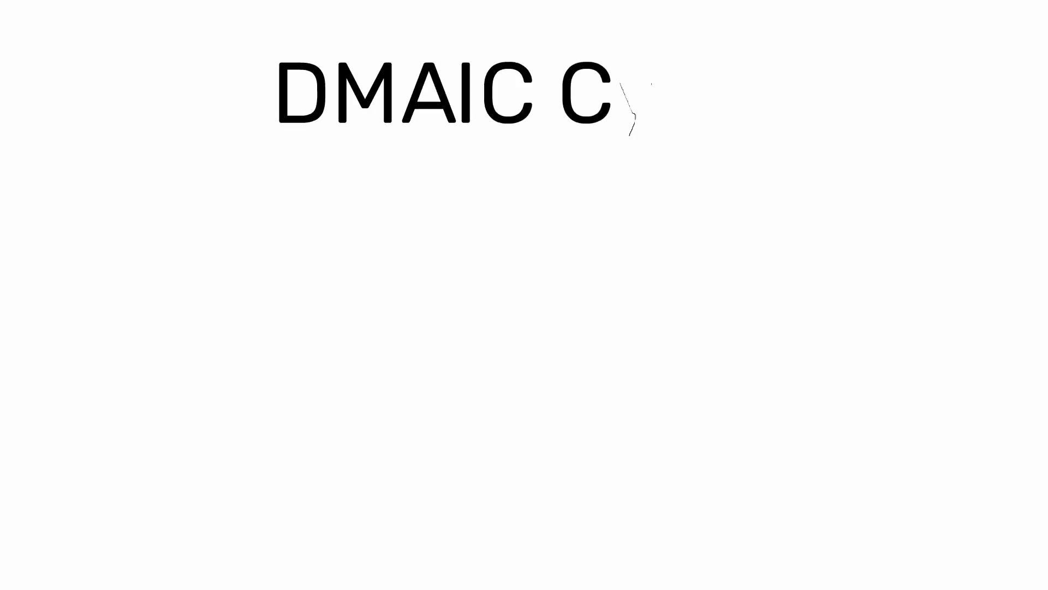
pyautogui.write('ycle')
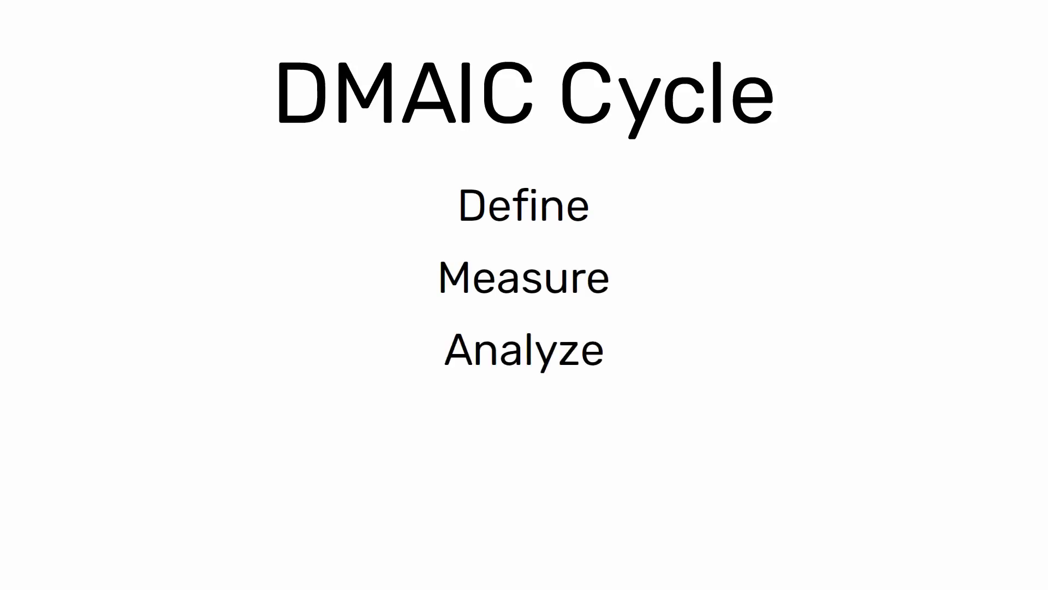
pyautogui.write('Improve')
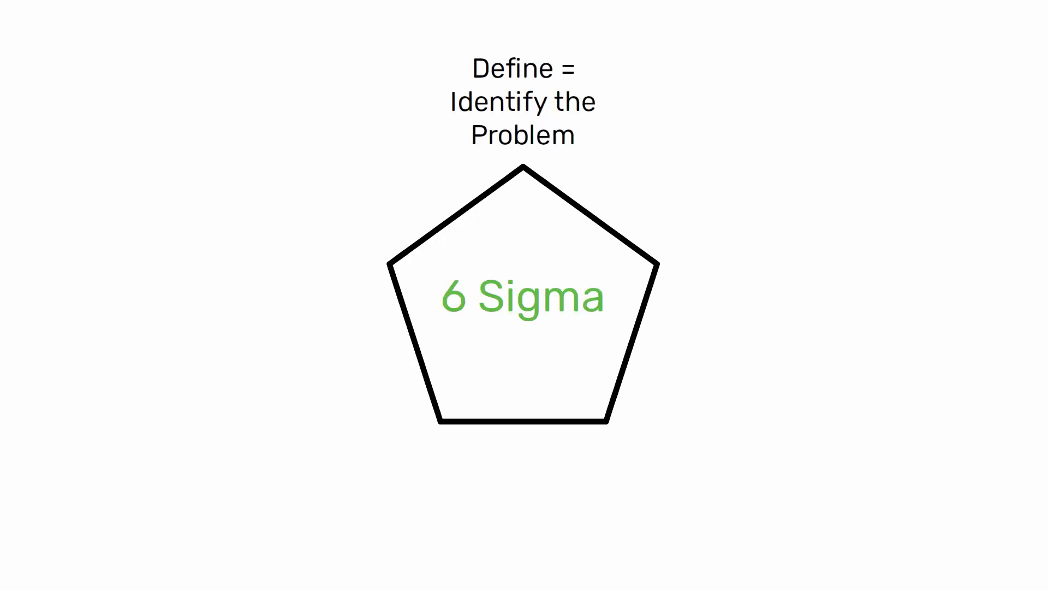
pyautogui.moveTo(693, 221)
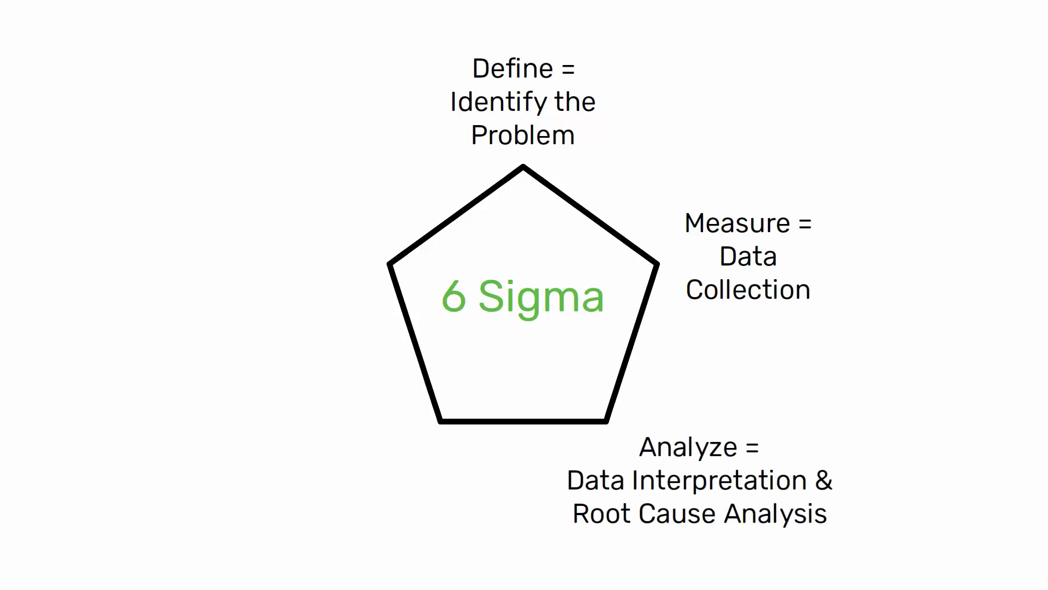
pyautogui.click(299, 448)
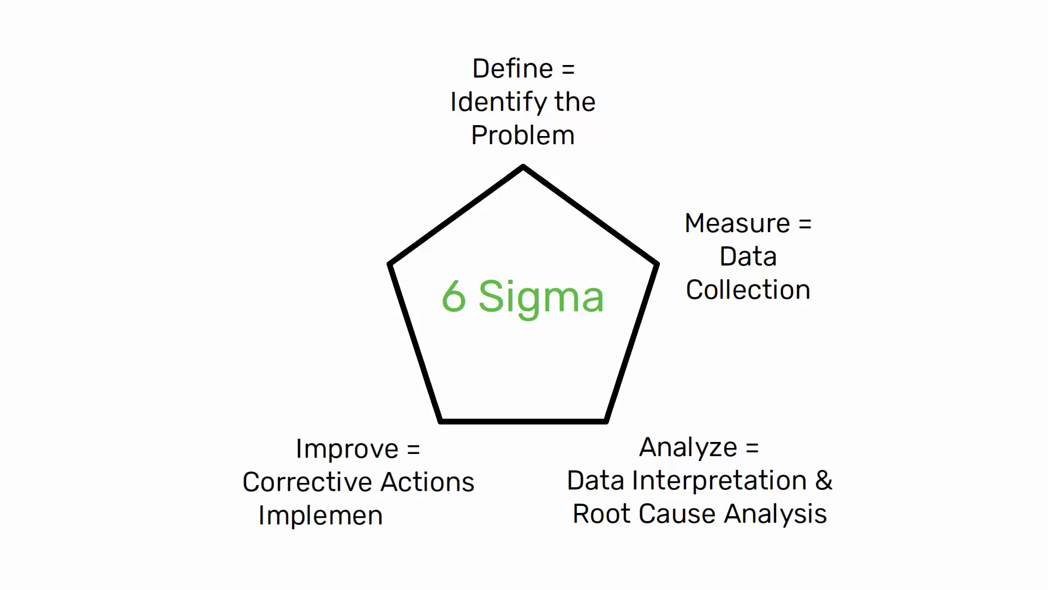
pyautogui.write('tation')
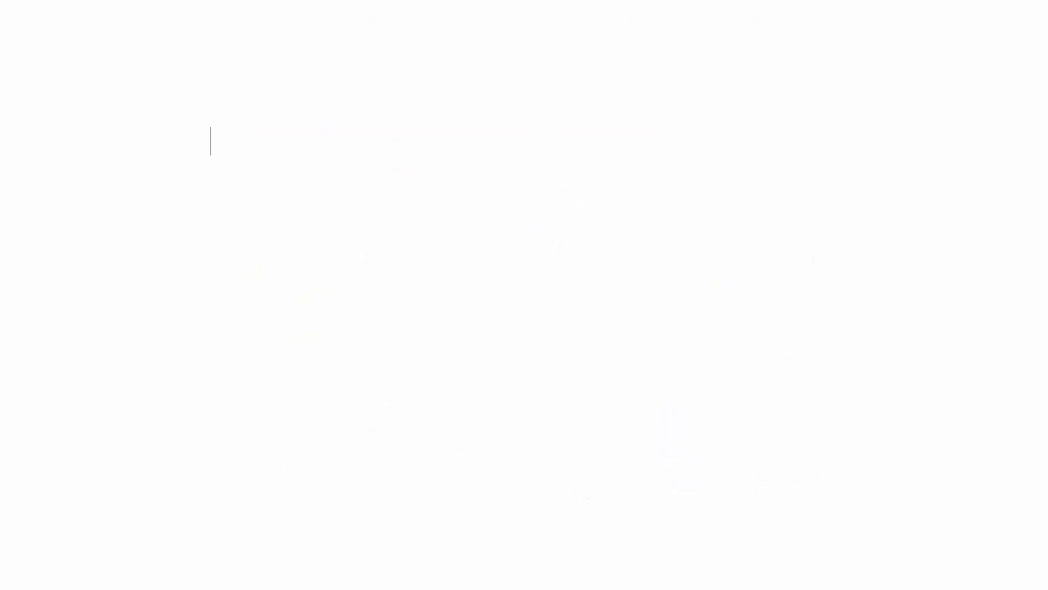
pyautogui.write('Lean Six Si')
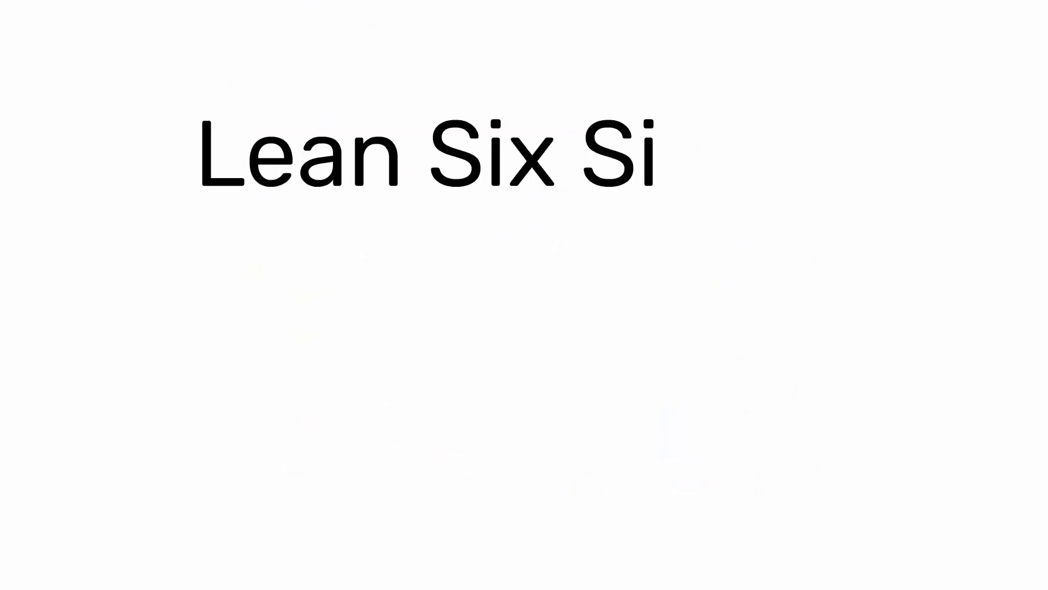
pyautogui.write('gma')
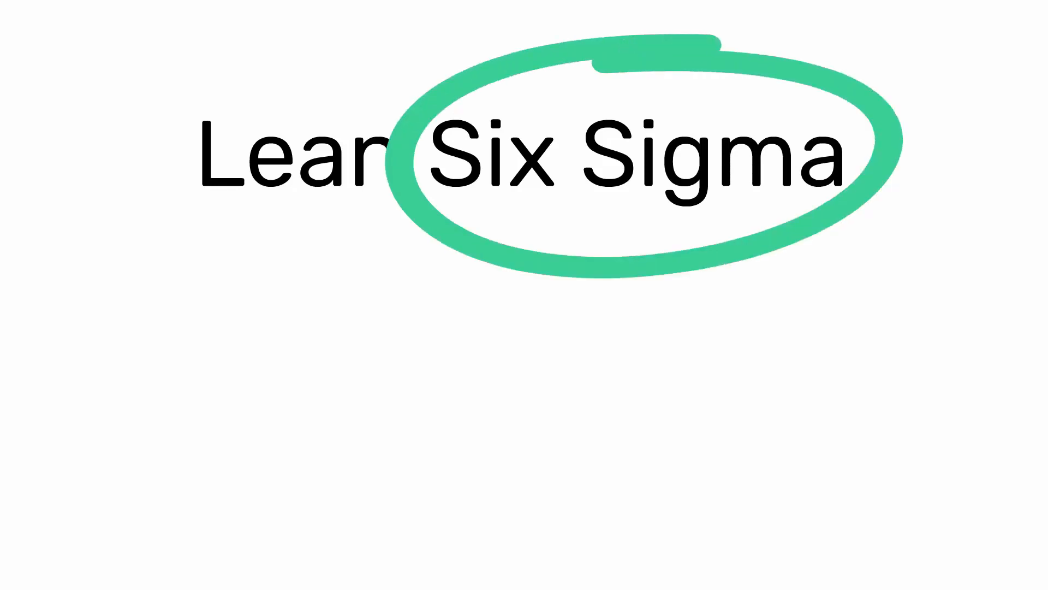
pyautogui.write('Reduce the Var')
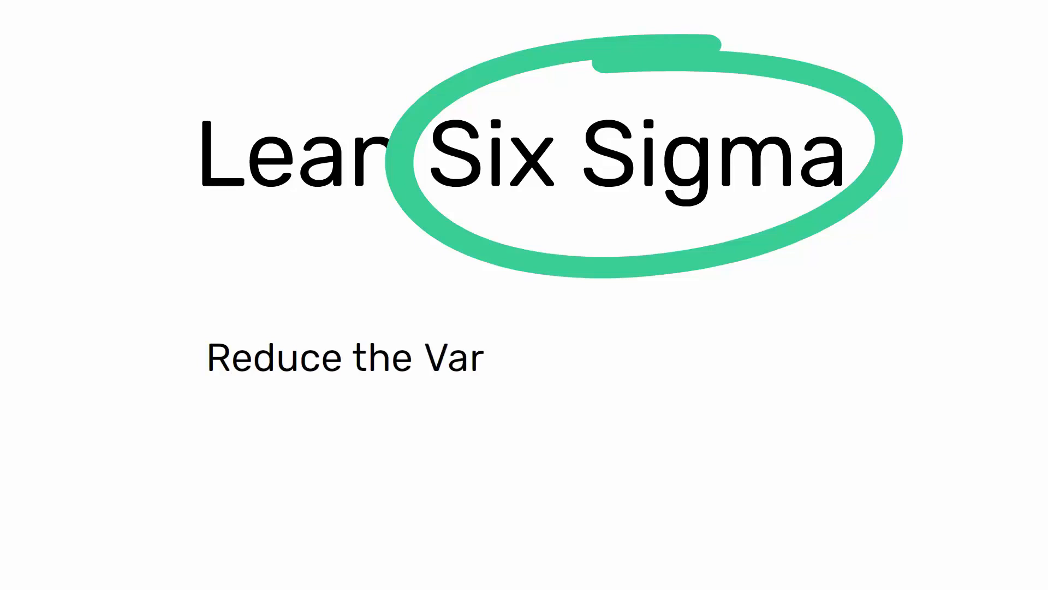
pyautogui.write('iability of Processe')
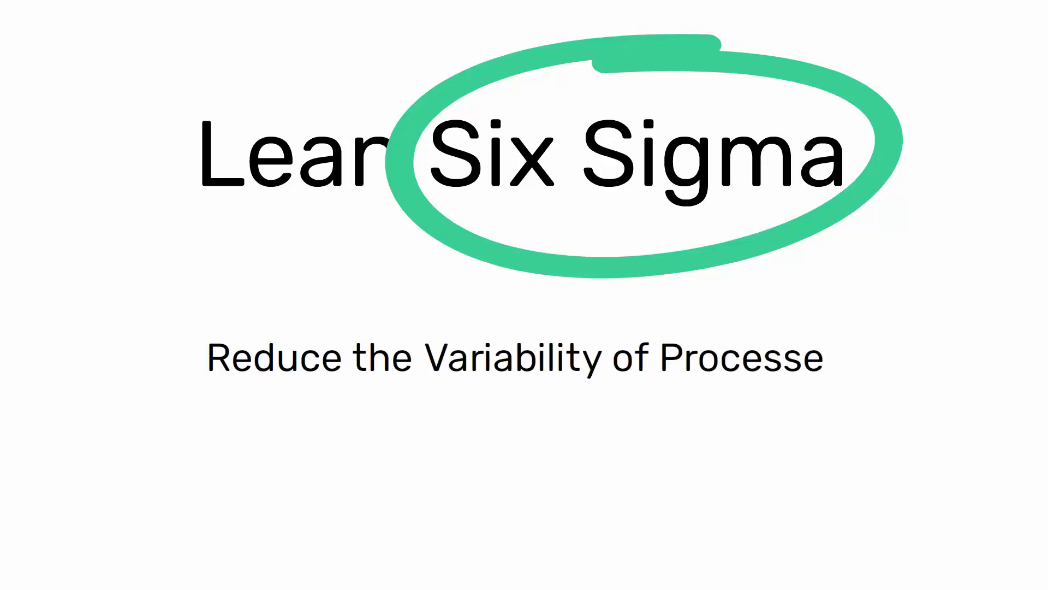